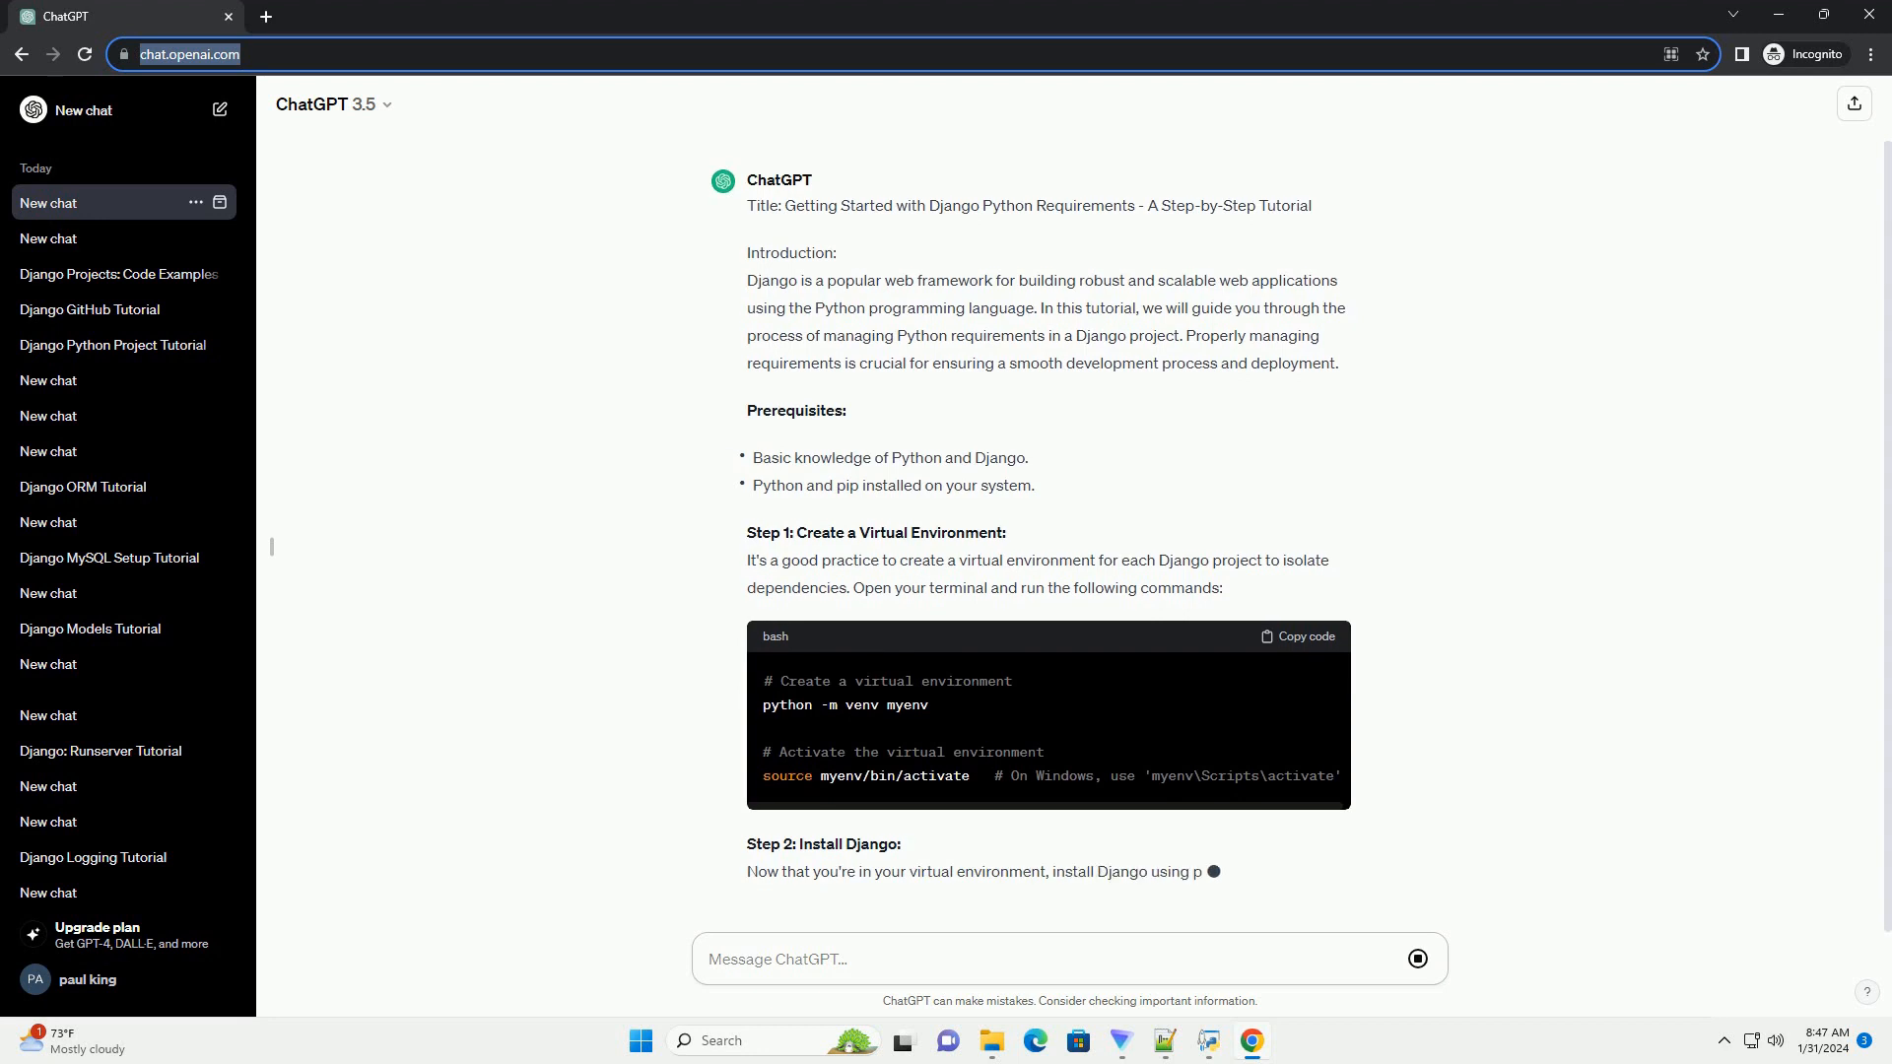
{"action": "scroll", "scroll_direction": "down", "scroll_amount": 3}
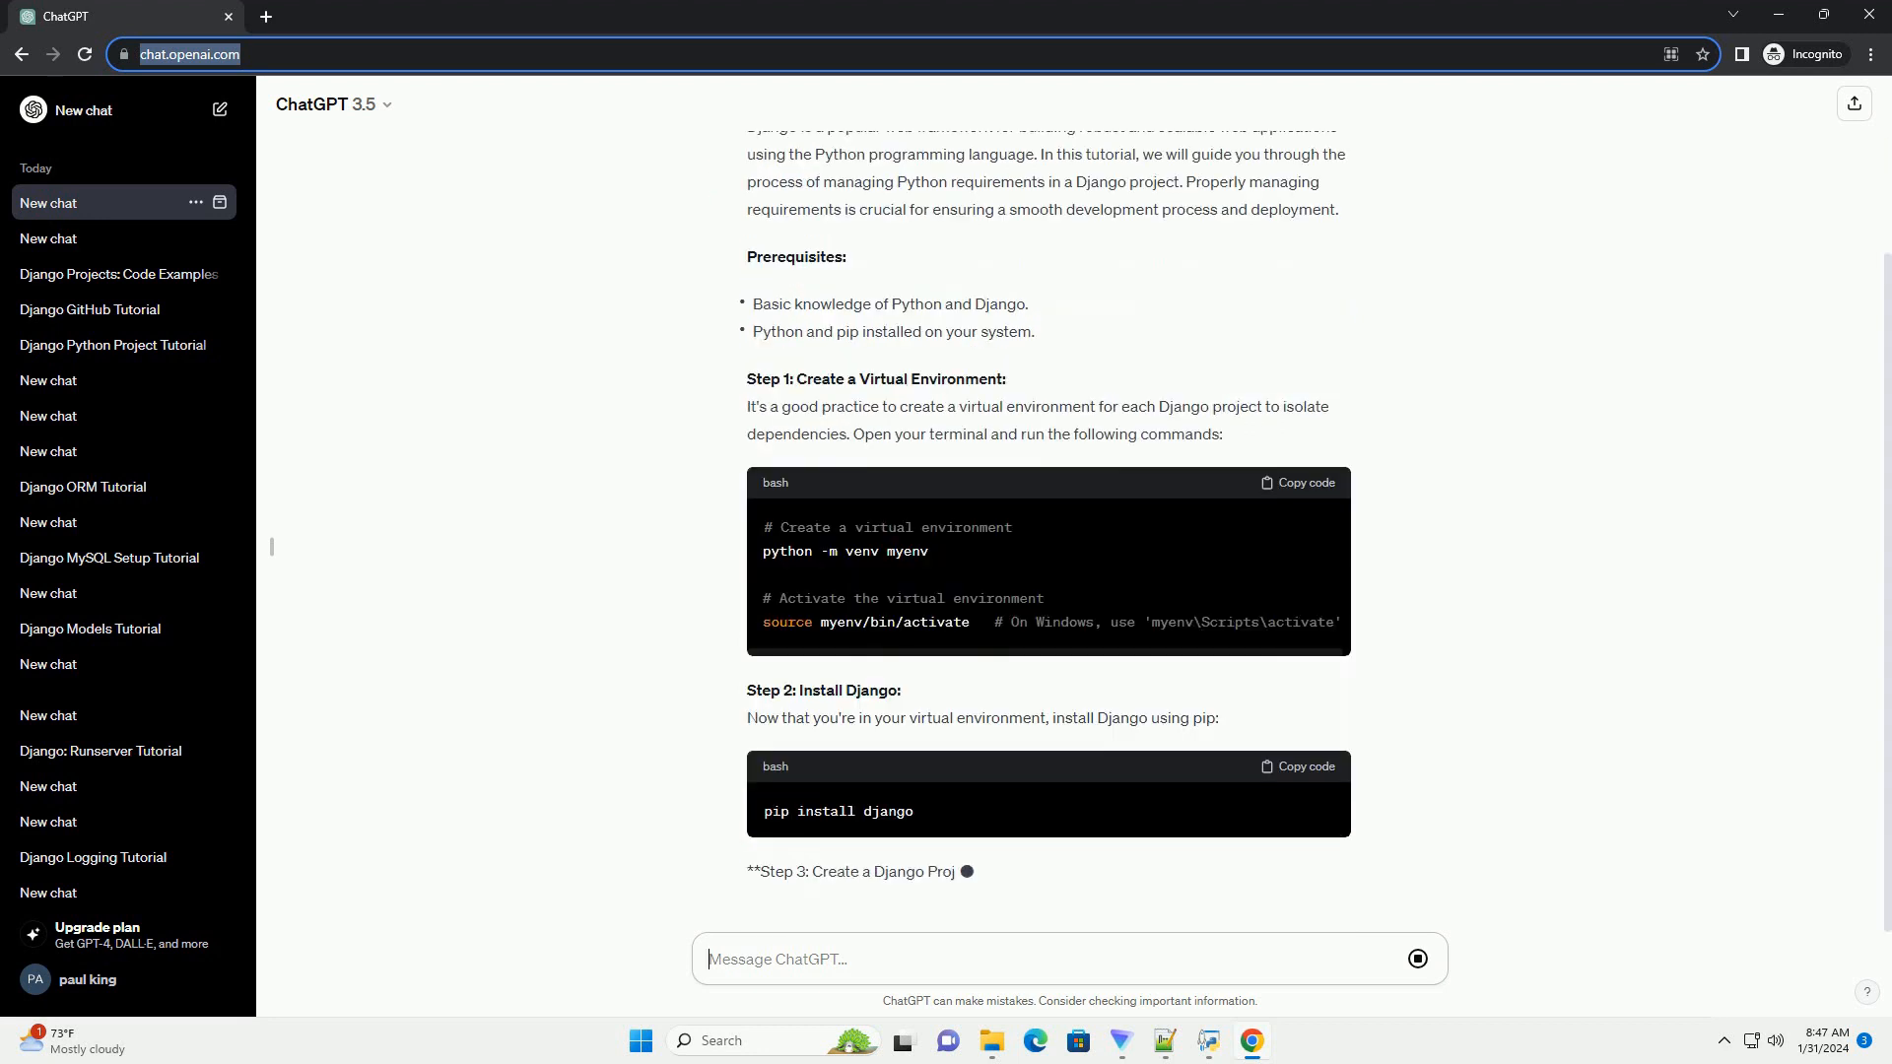
{"action": "scroll", "scroll_direction": "down", "scroll_amount": 3}
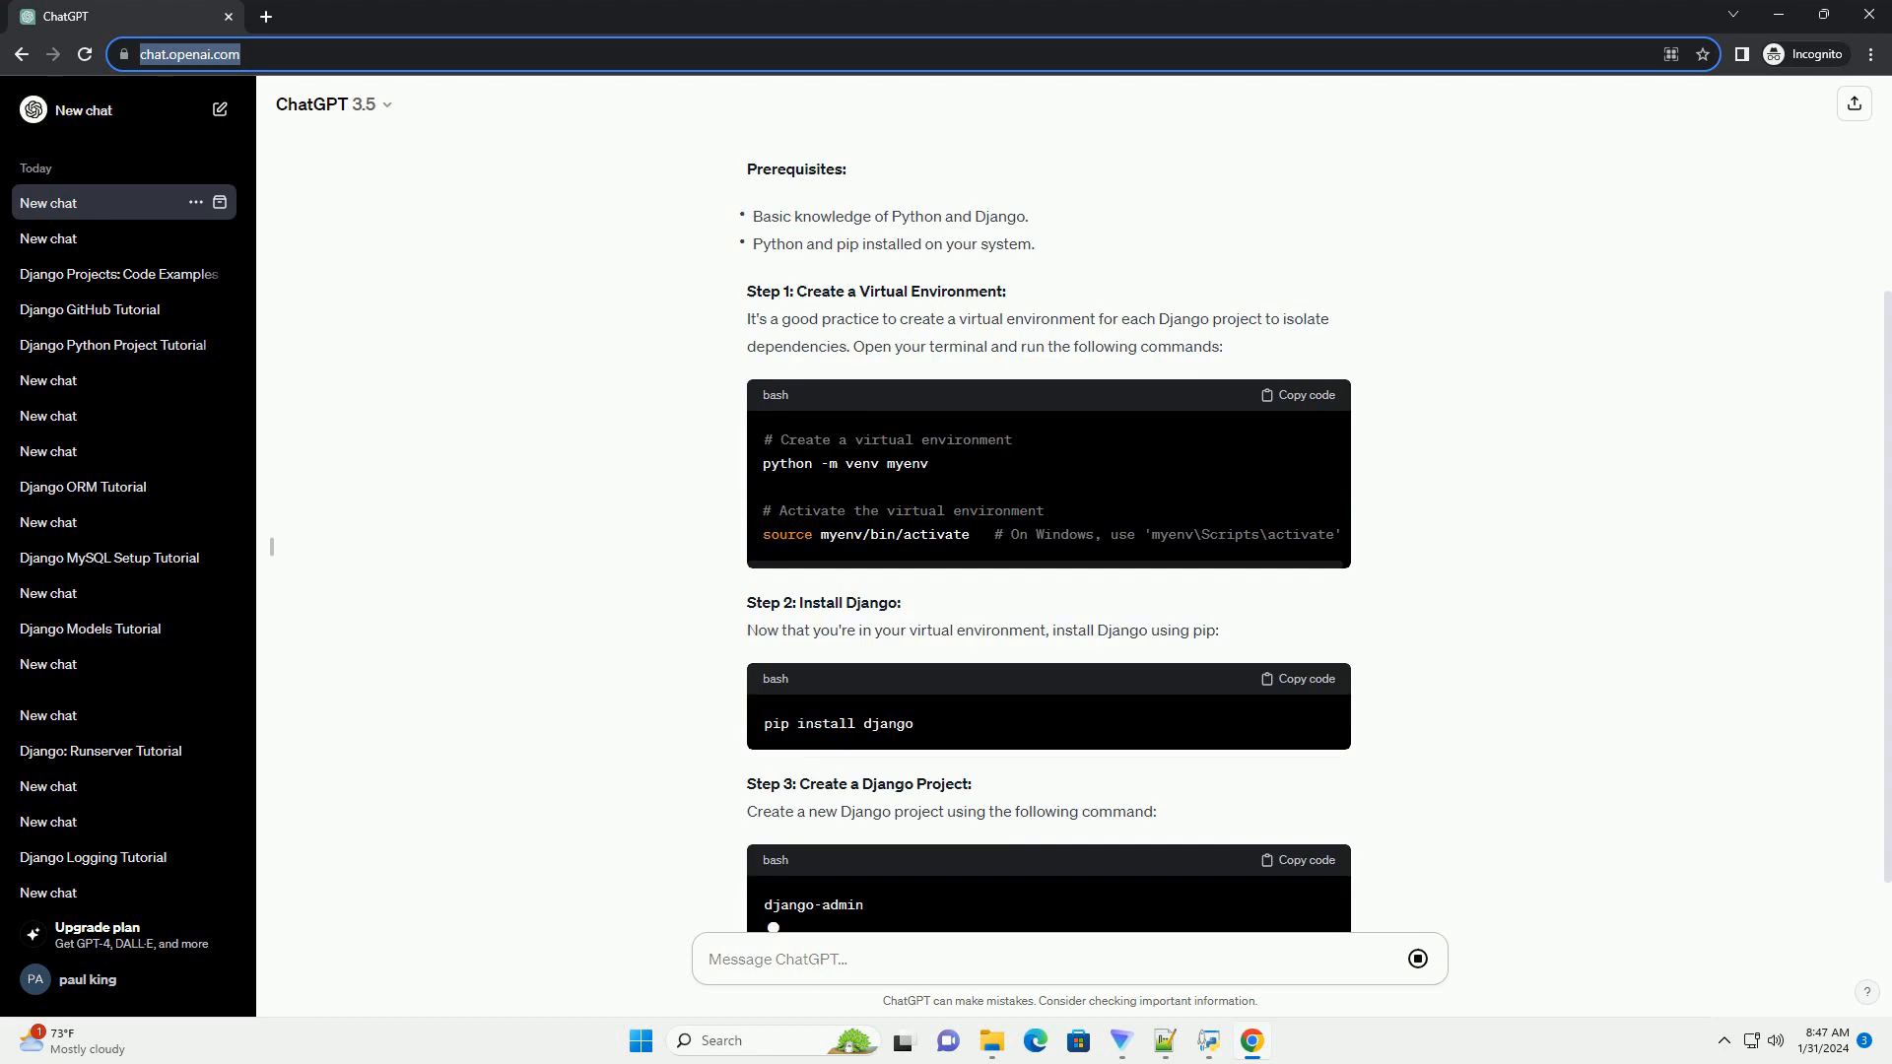
{"action": "scroll", "scroll_direction": "down", "scroll_amount": 3}
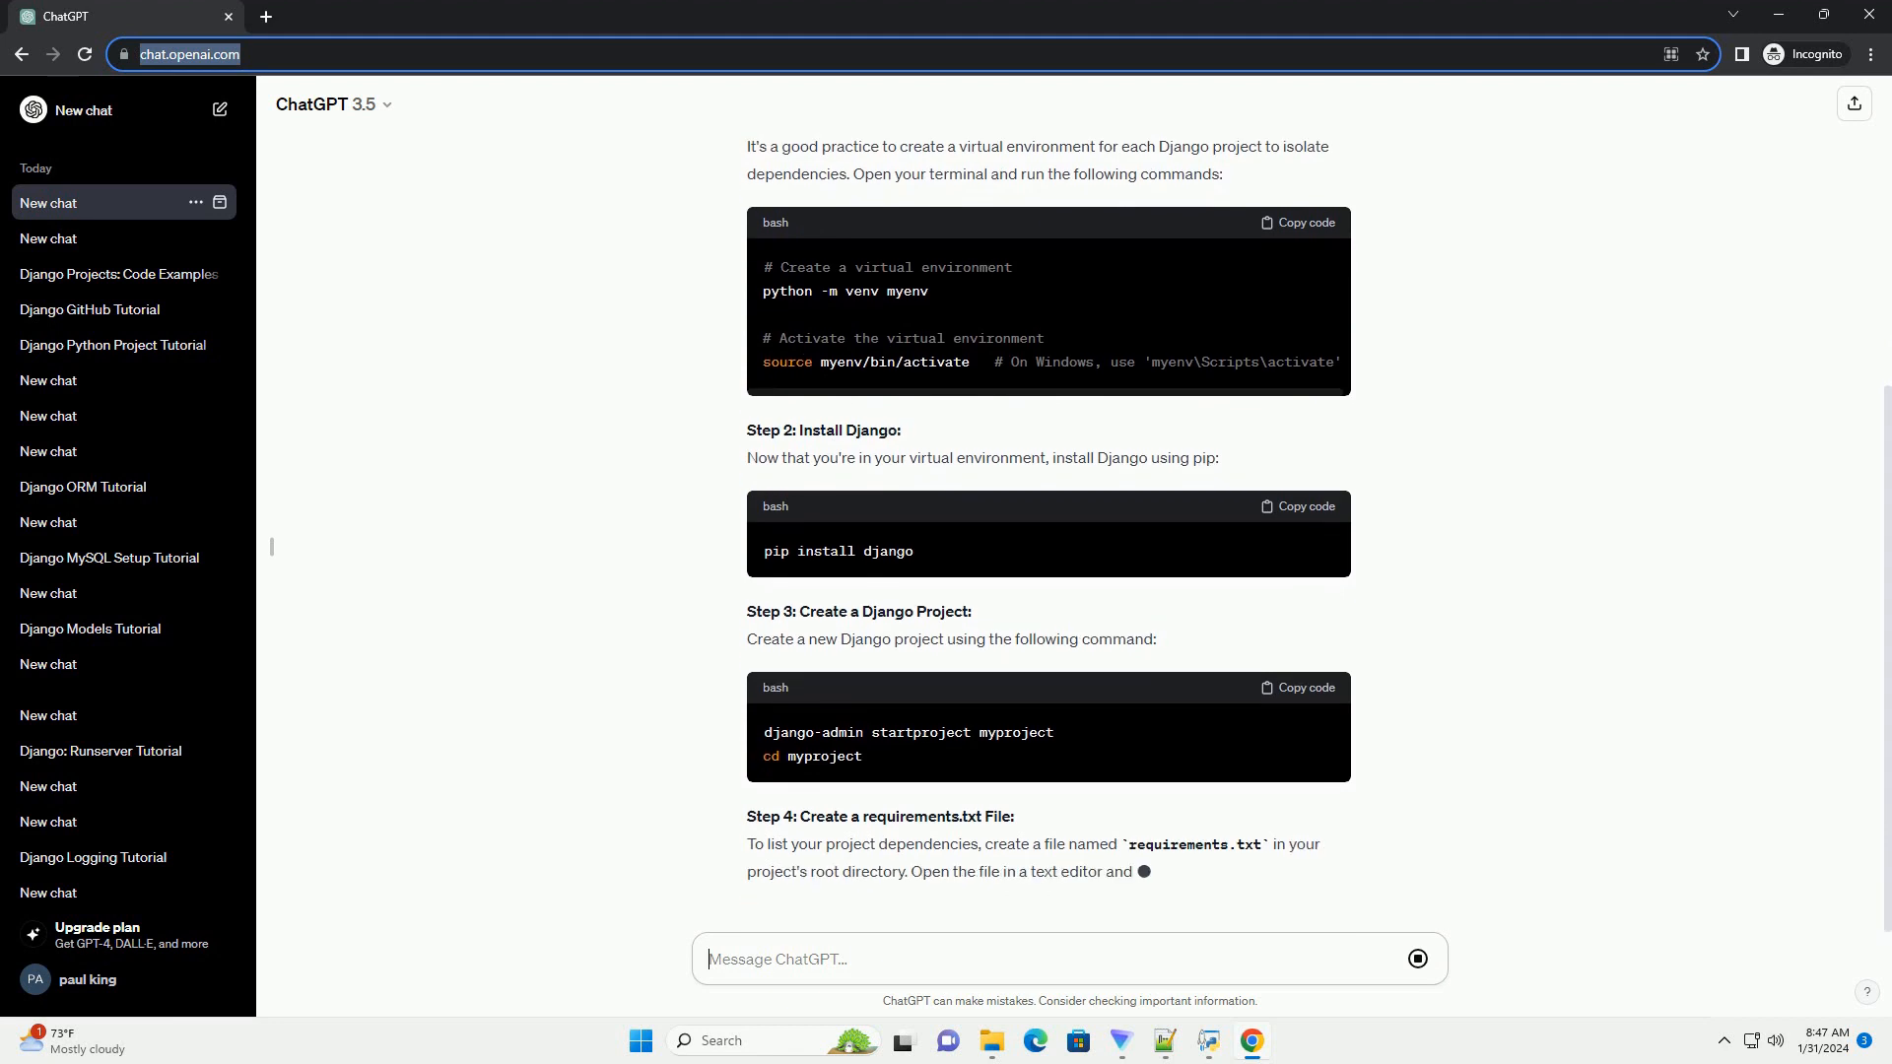
{"action": "scroll", "scroll_direction": "down", "scroll_amount": 3}
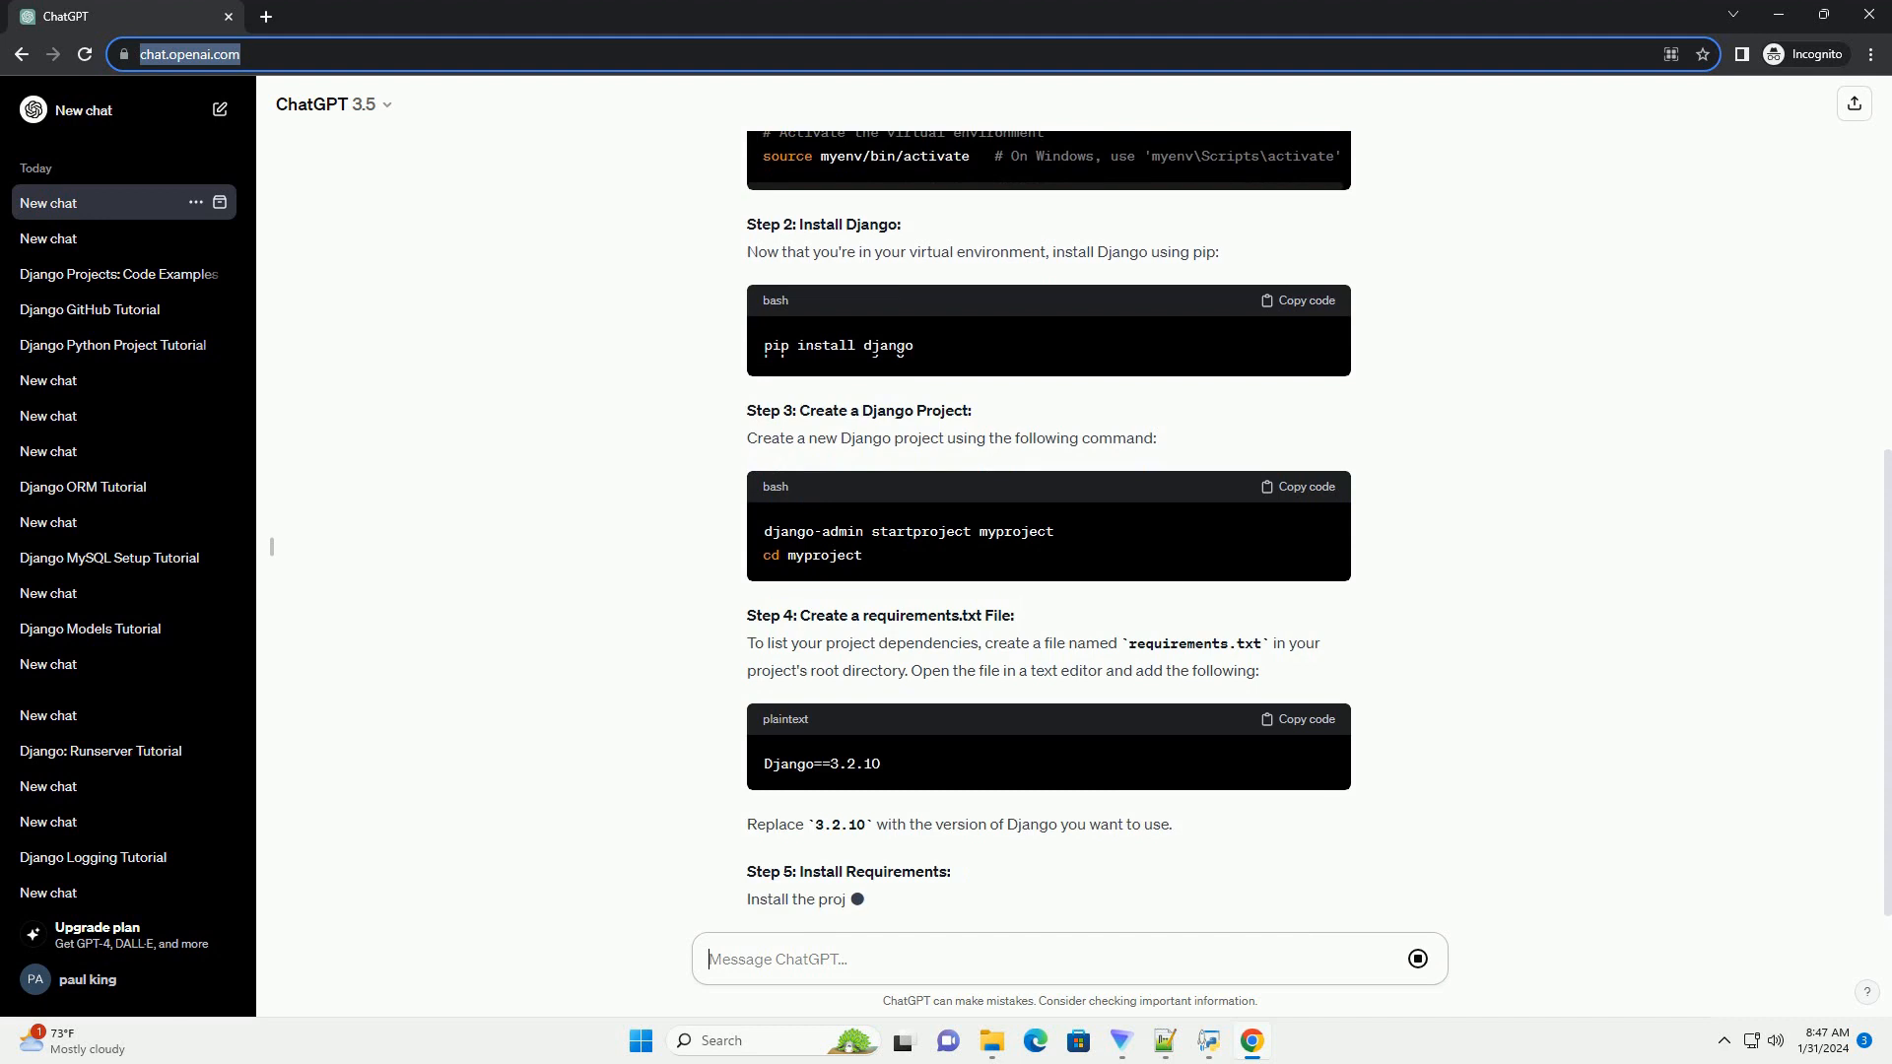
{"action": "scroll", "scroll_direction": "down", "scroll_amount": 3}
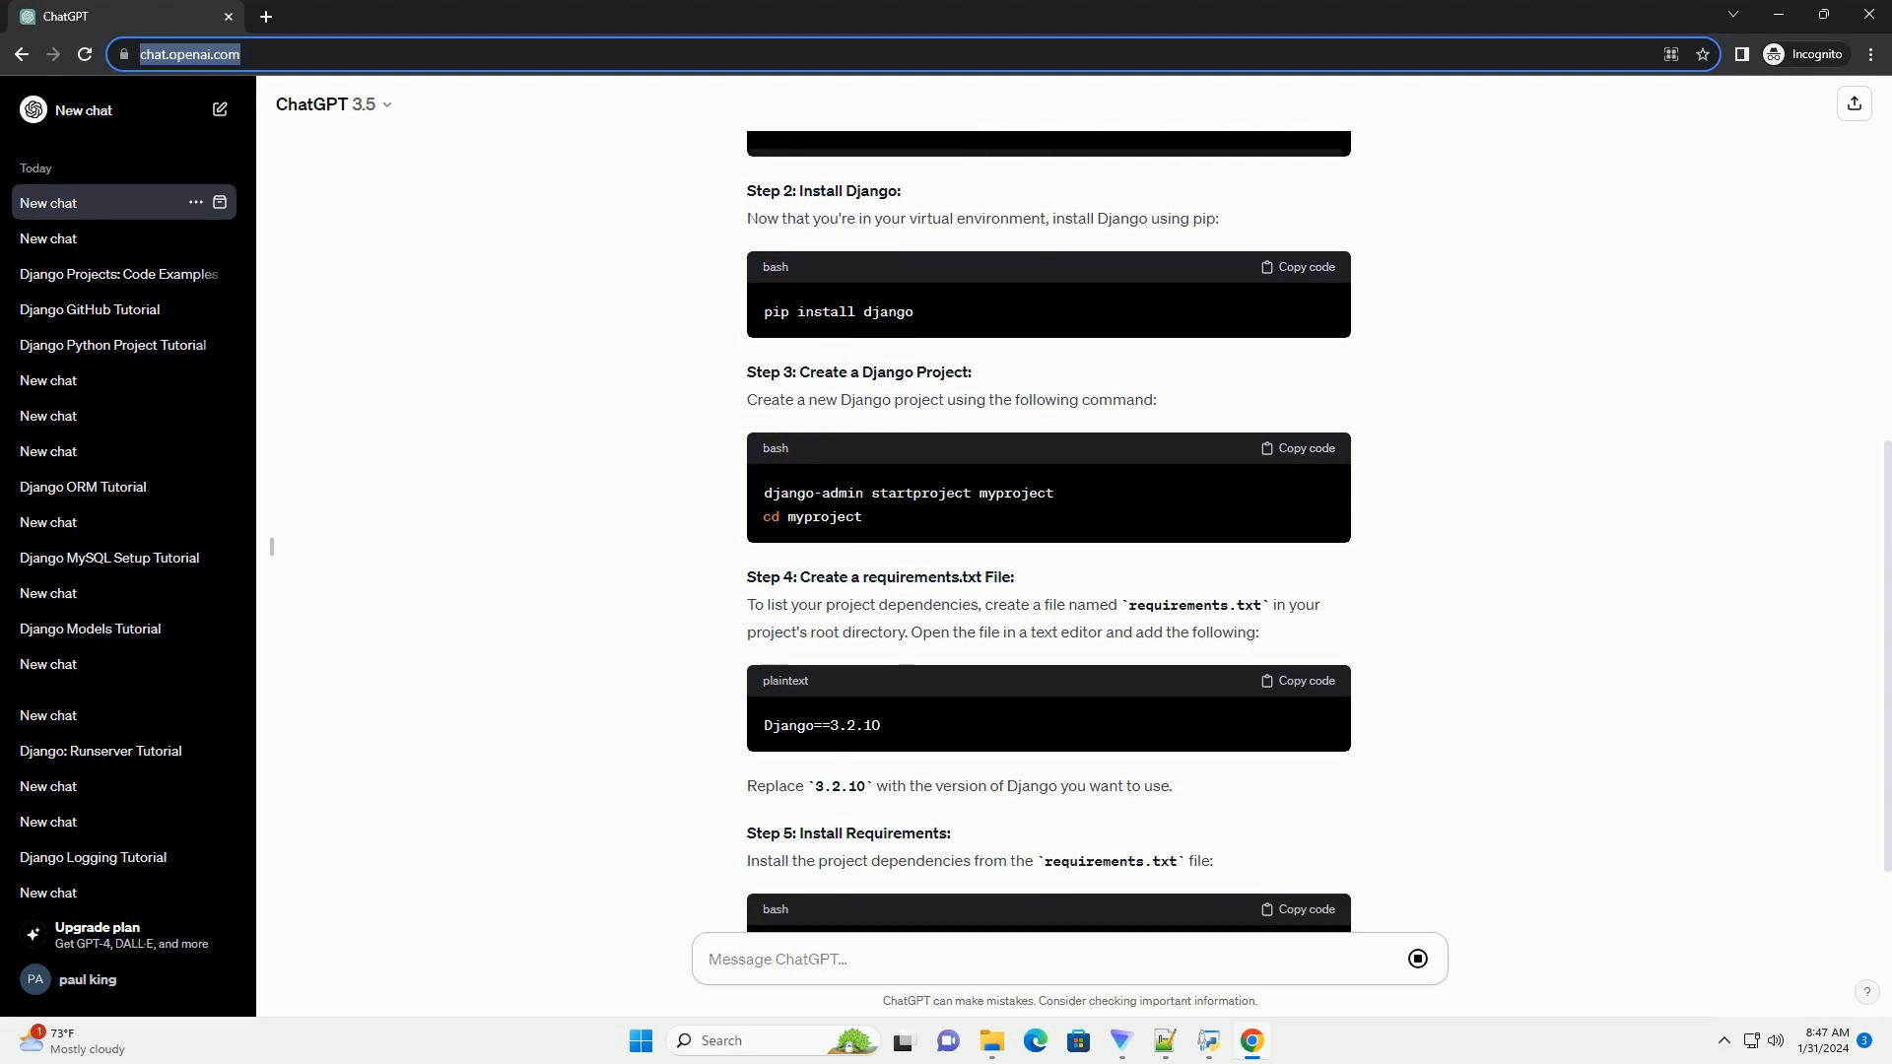
{"action": "scroll", "scroll_direction": "down", "scroll_amount": 3}
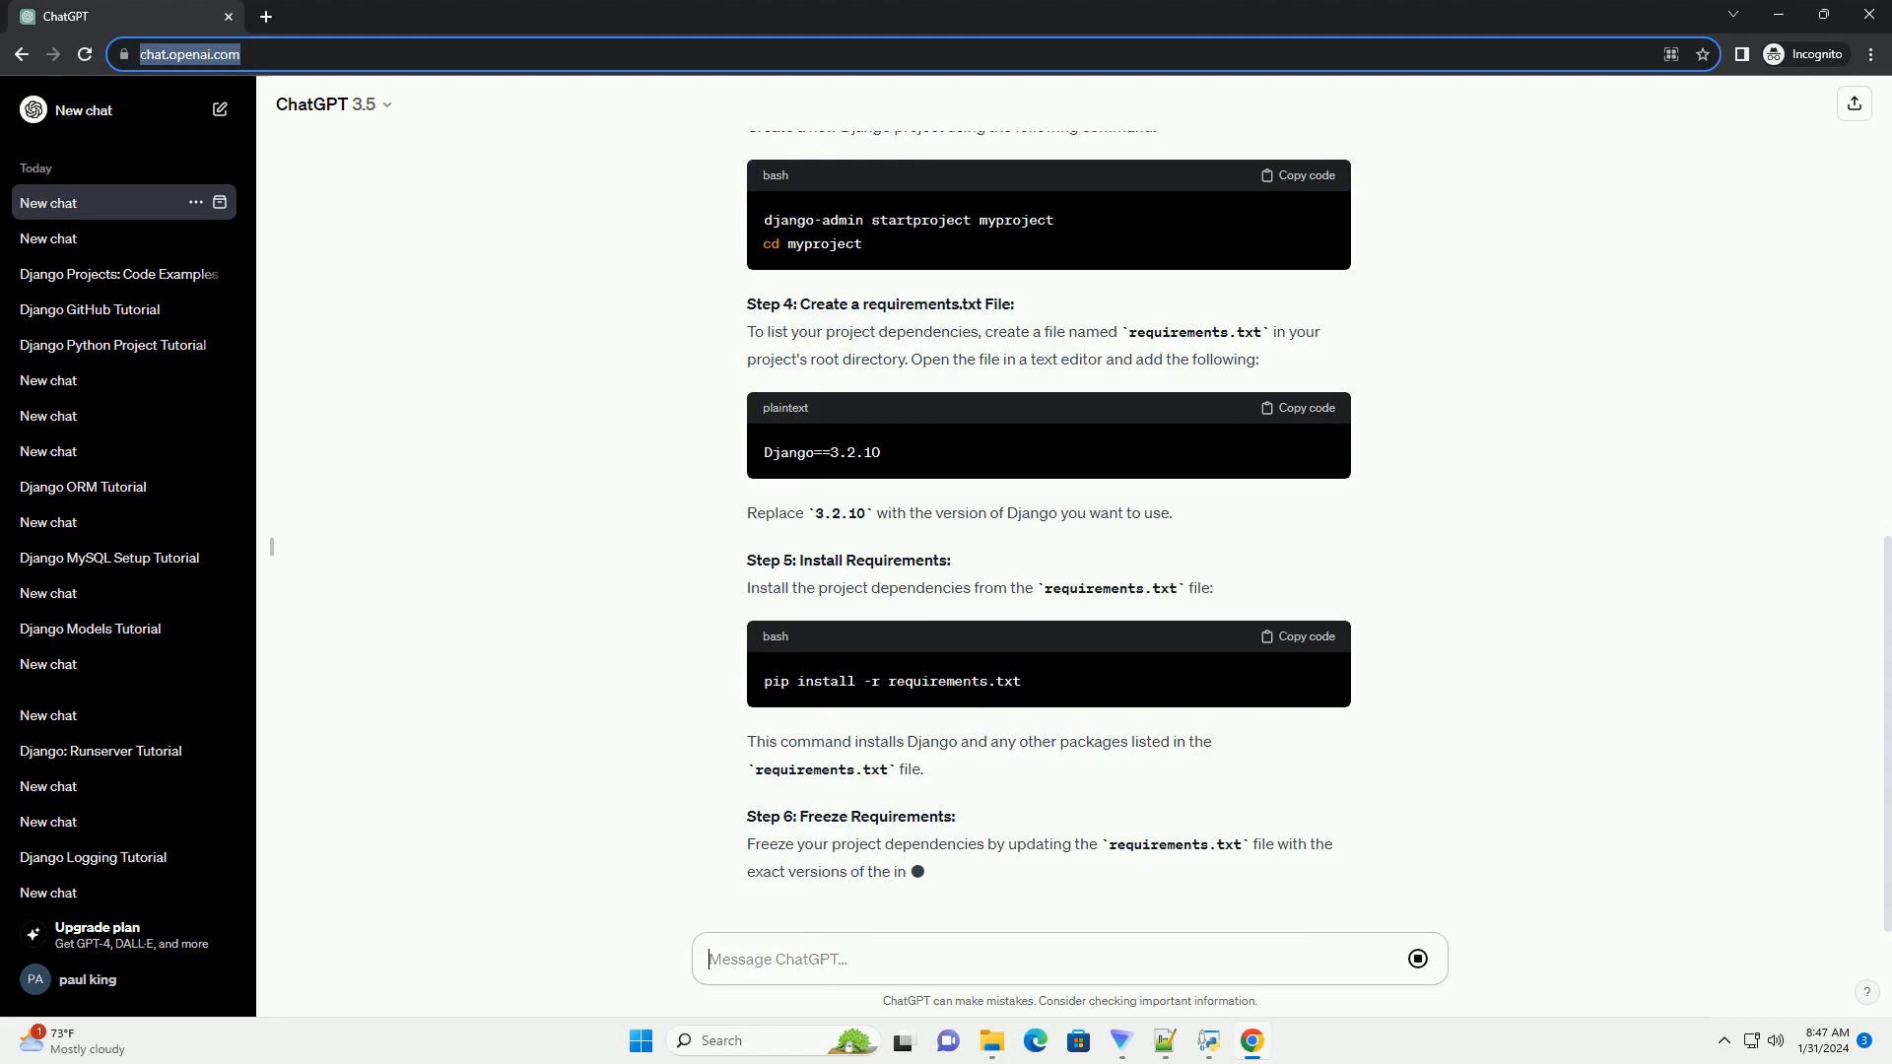
{"action": "scroll", "scroll_direction": "down", "scroll_amount": 3}
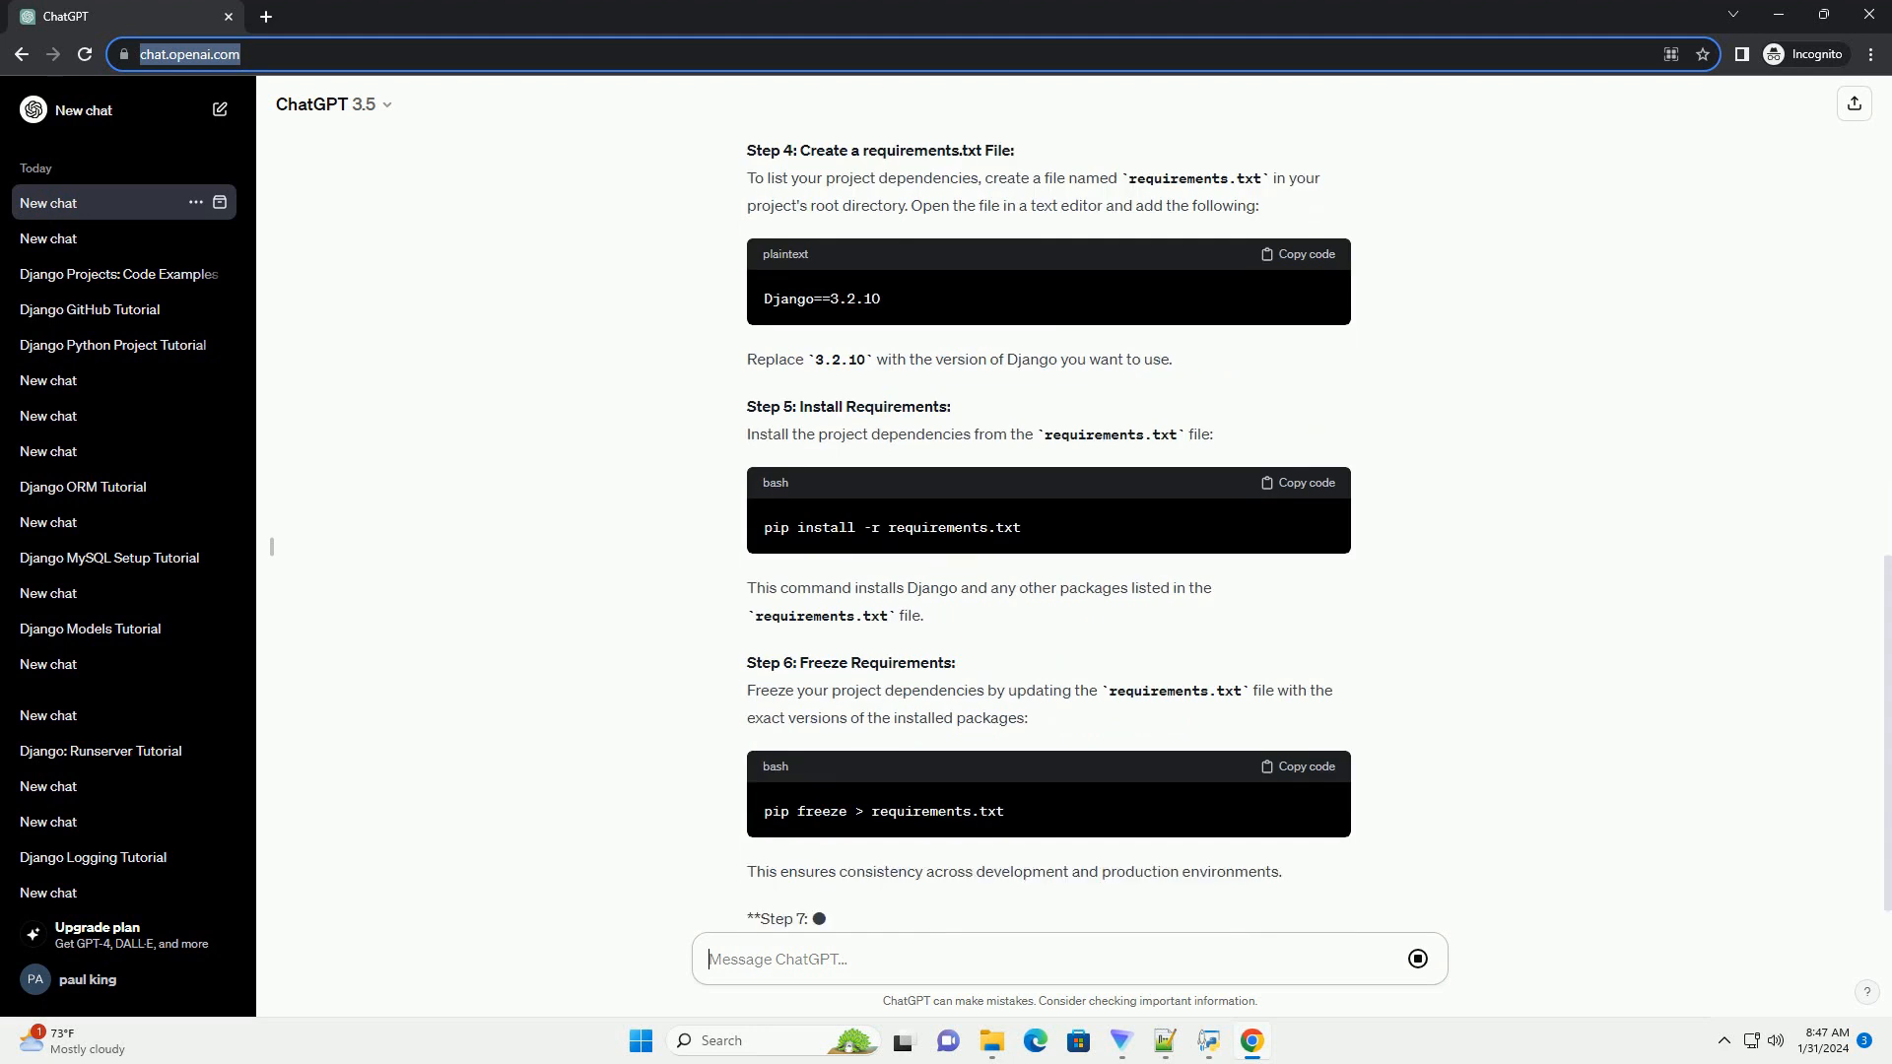
{"action": "scroll", "scroll_direction": "down", "scroll_amount": 3}
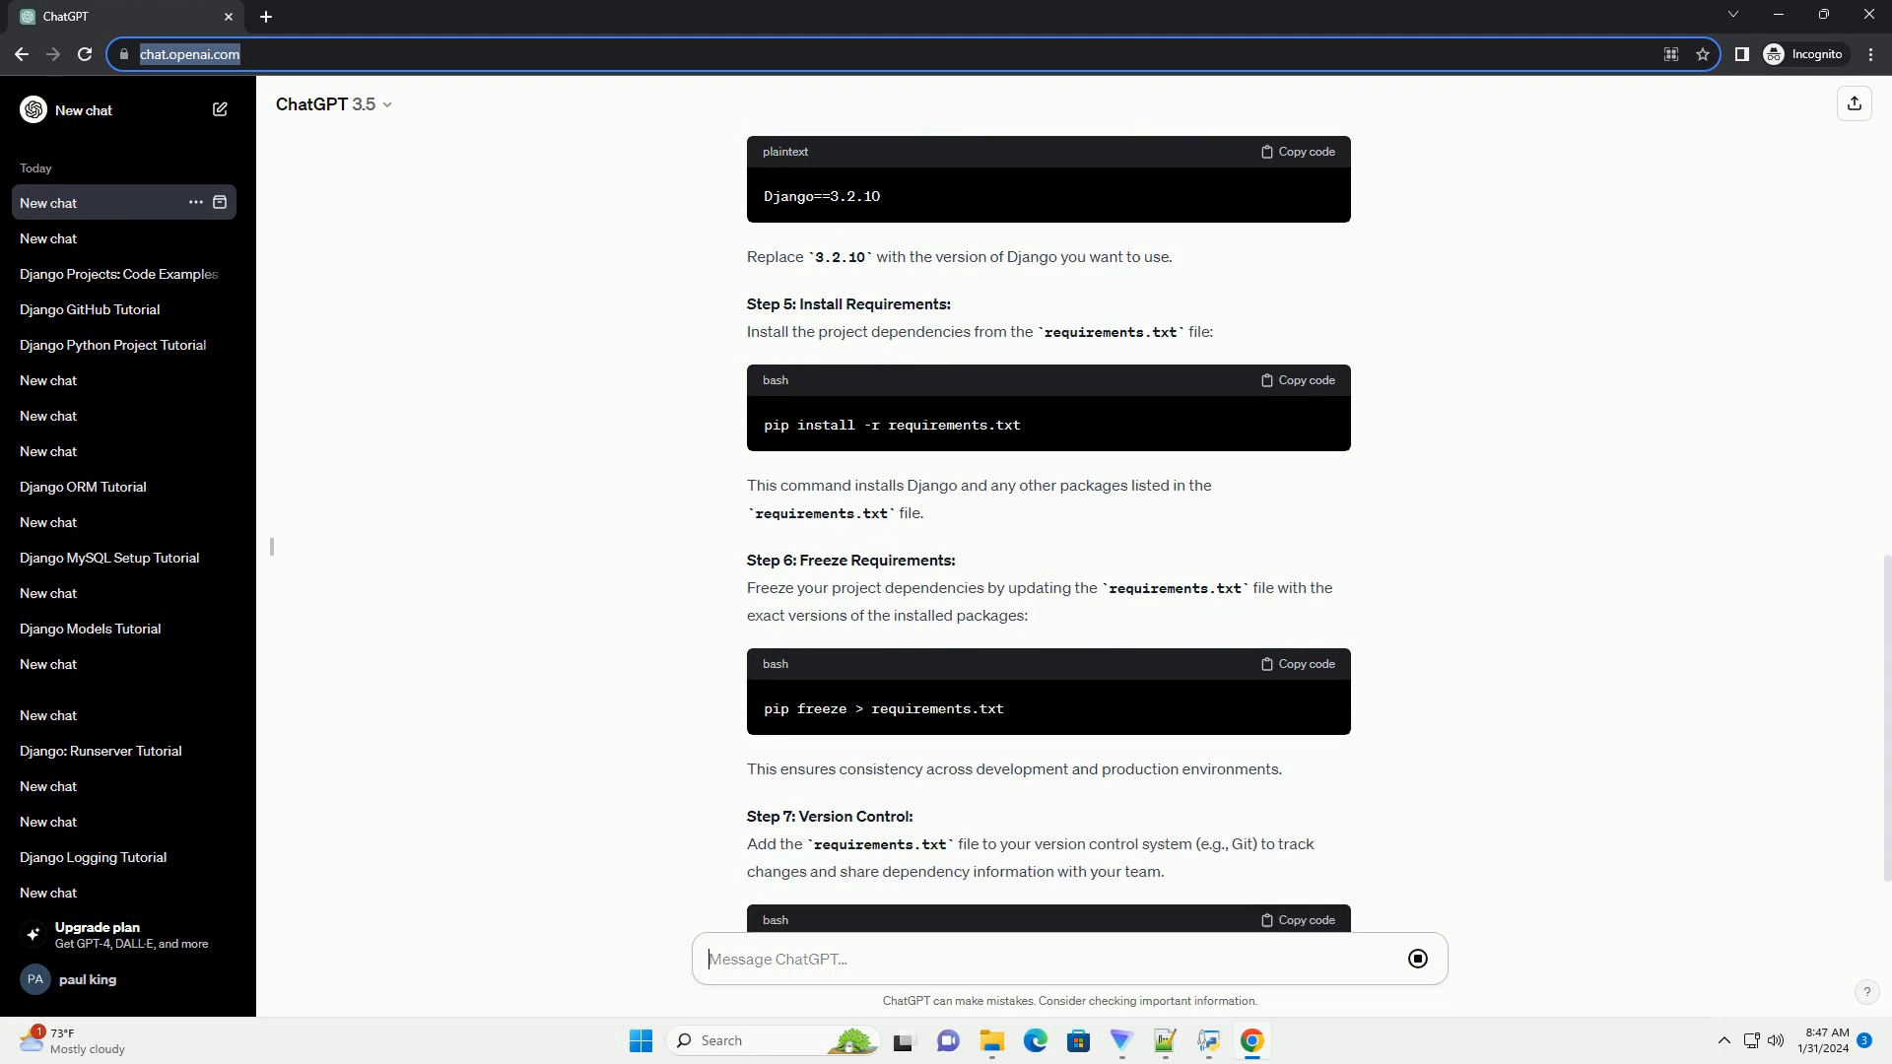
{"action": "scroll", "scroll_direction": "down", "scroll_amount": 3}
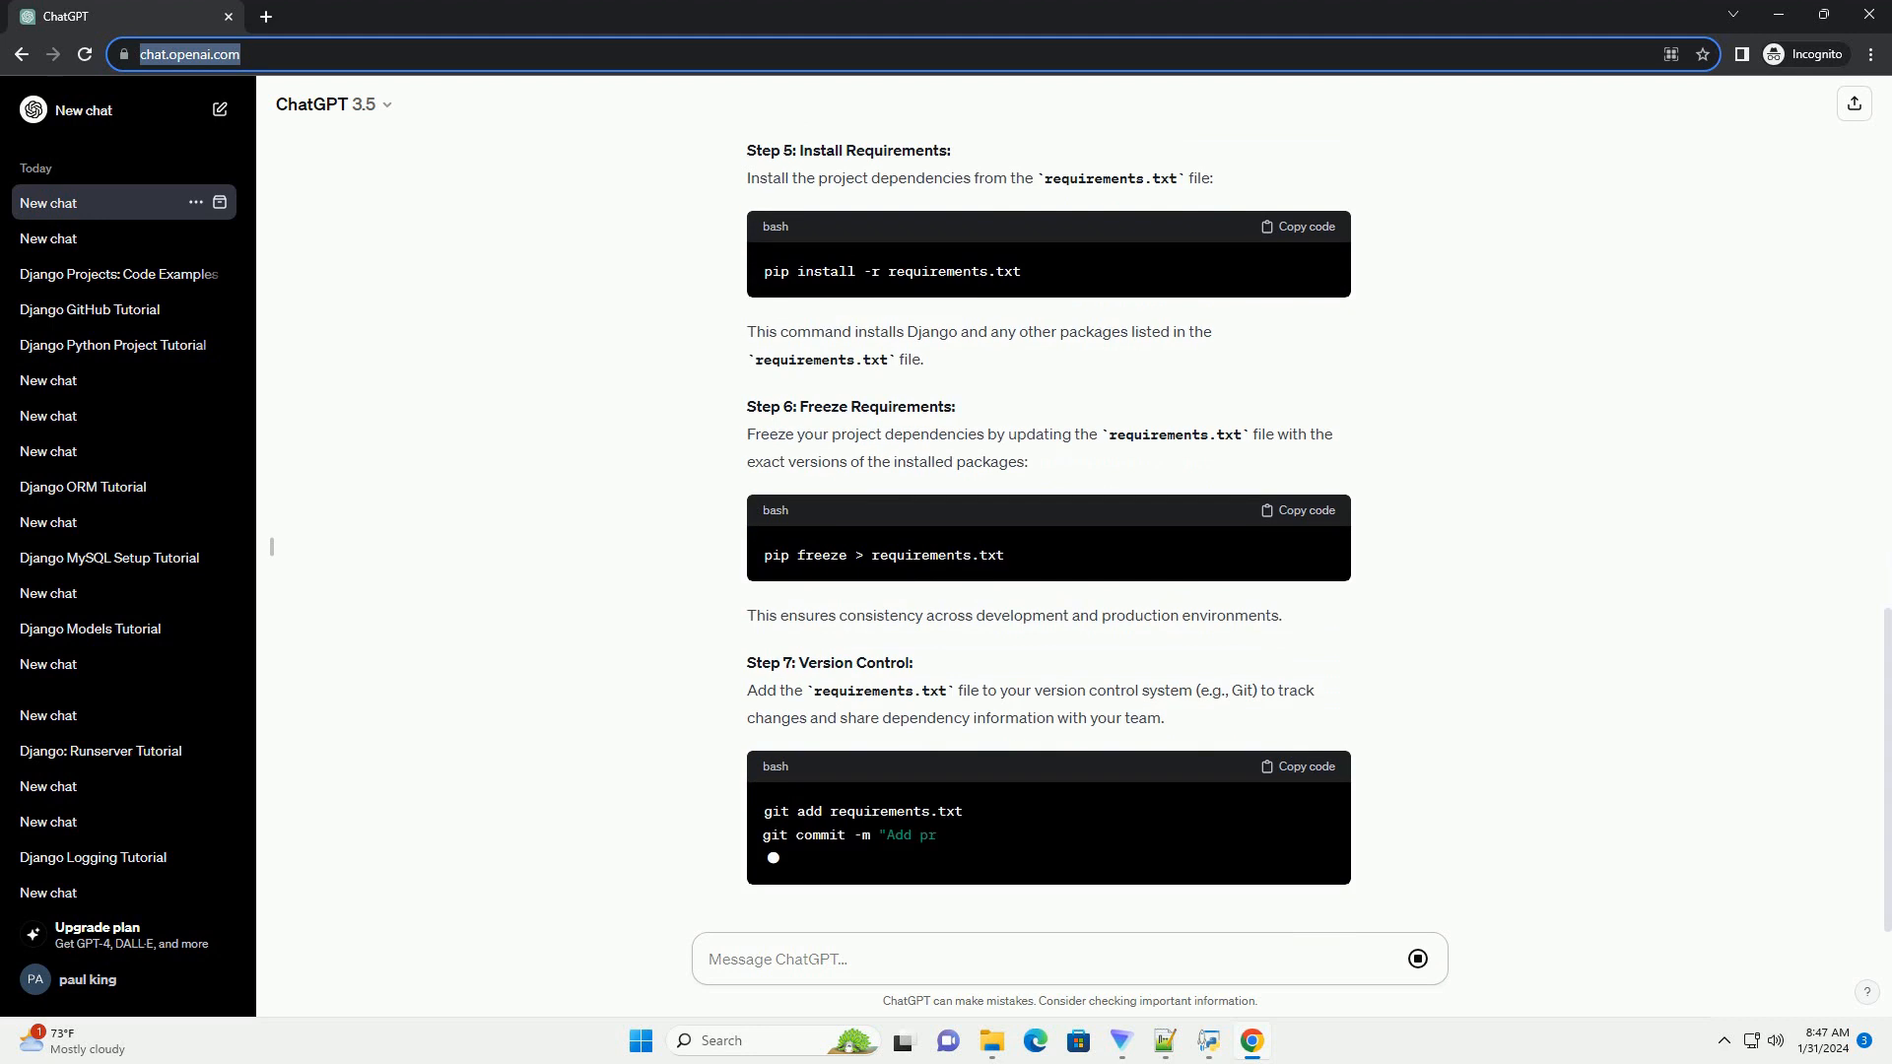